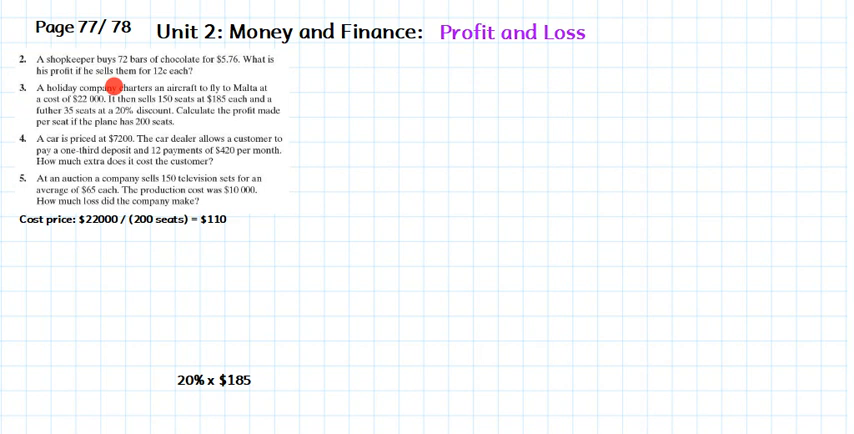
{"action": "mouse_move", "coordinate": [204, 84]}
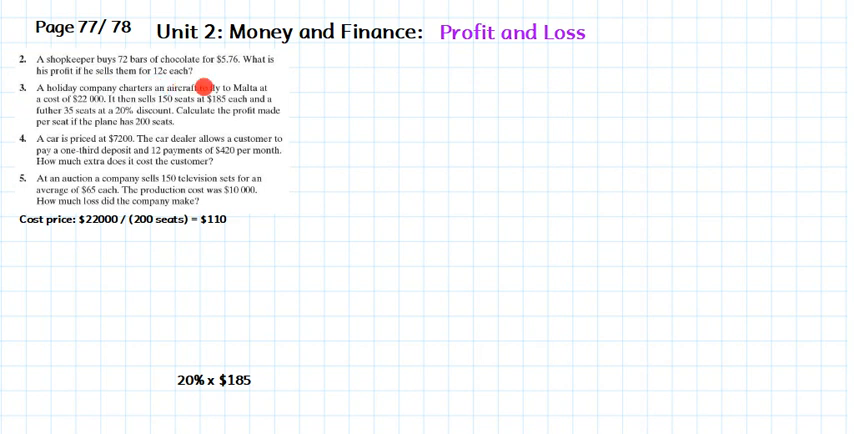
{"action": "mouse_move", "coordinate": [268, 95]}
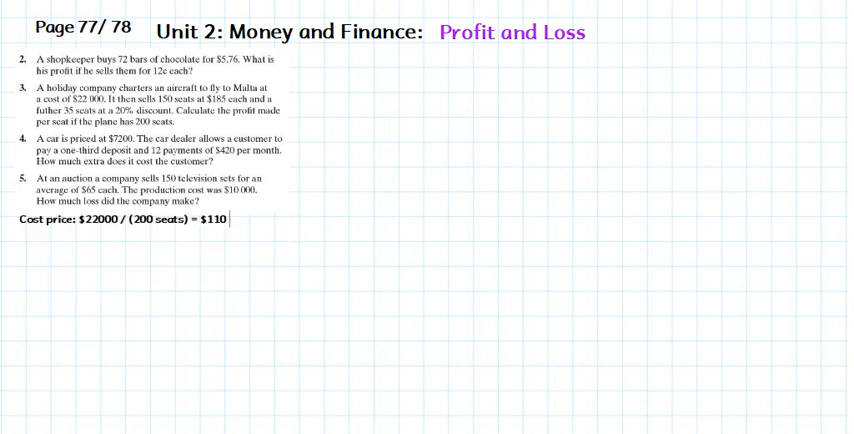
Step: Type the 'Selling price:' heading with '150 (seats) x $185 = $27750' beneath it
{"action": "type", "text": "Selling price:"}
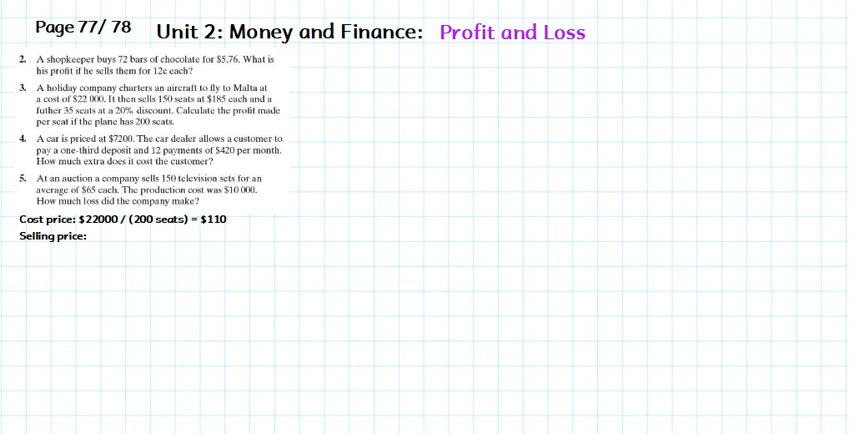
{"action": "type", "text": "150 ("}
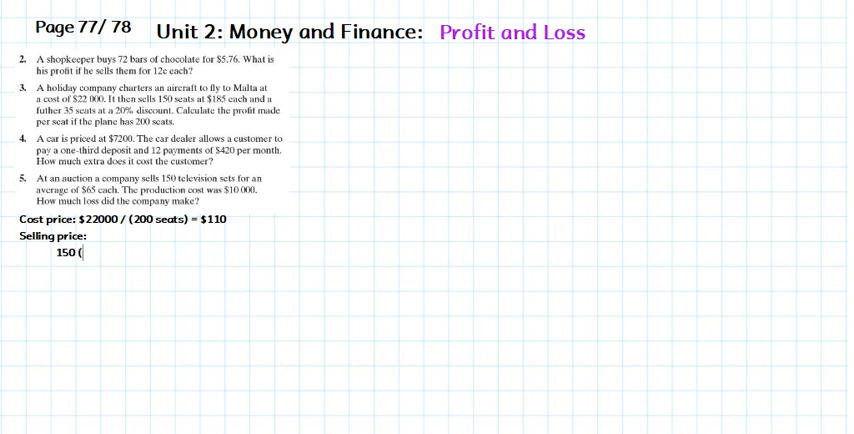
{"action": "type", "text": "seats)"}
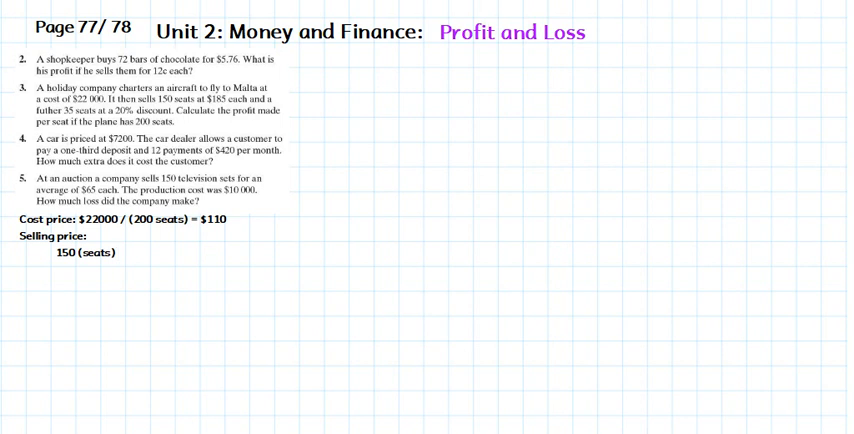
{"action": "type", "text": "x $"}
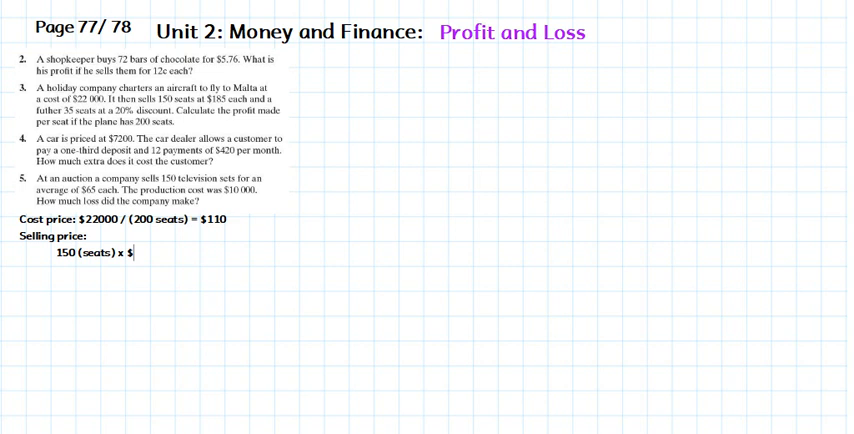
{"action": "type", "text": "1"}
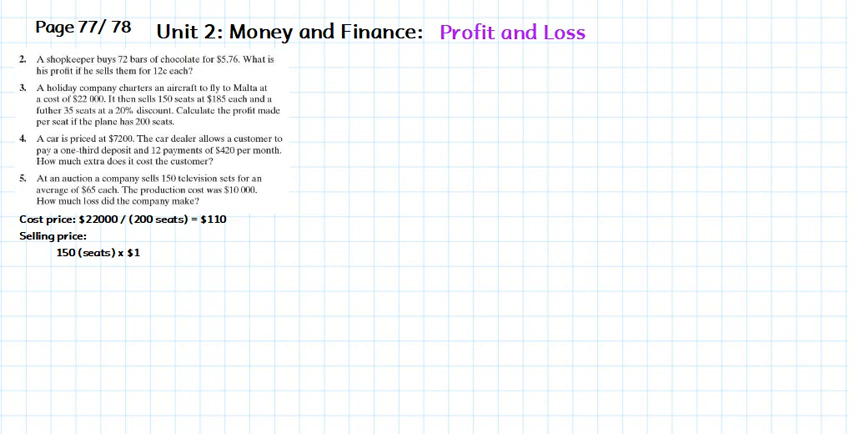
{"action": "type", "text": "185 ="}
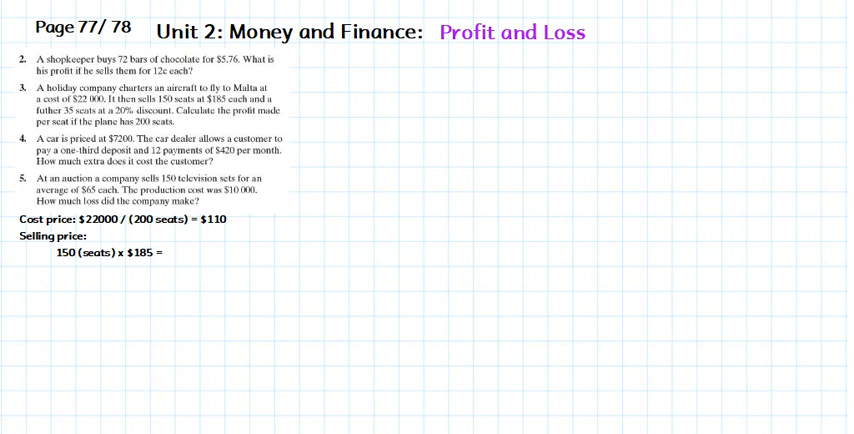
{"action": "type", "text": "$"}
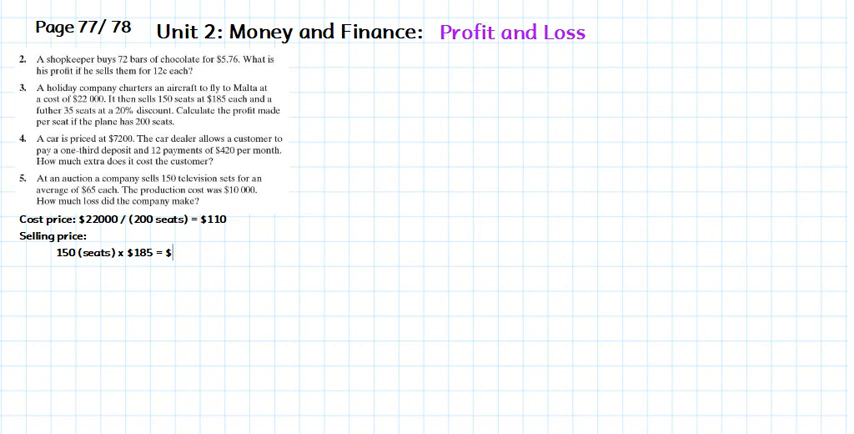
{"action": "type", "text": "27"}
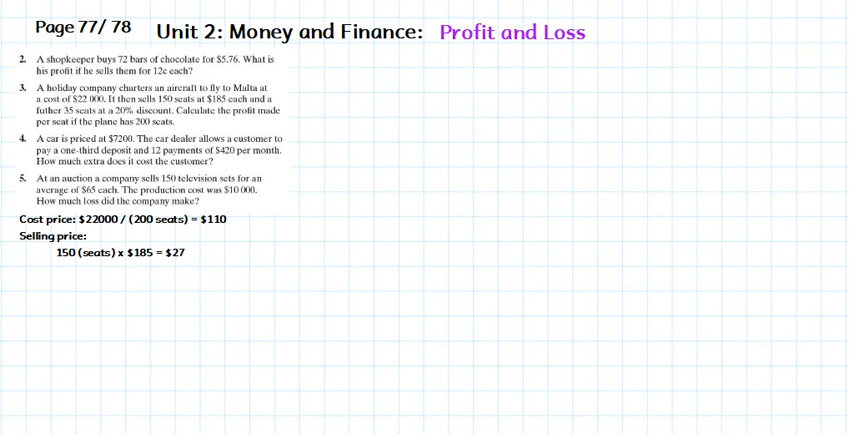
{"action": "type", "text": "7"}
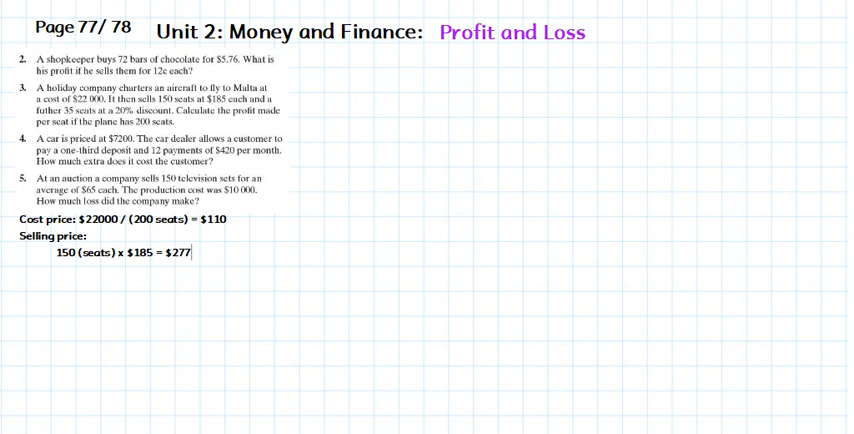
{"action": "type", "text": "50"}
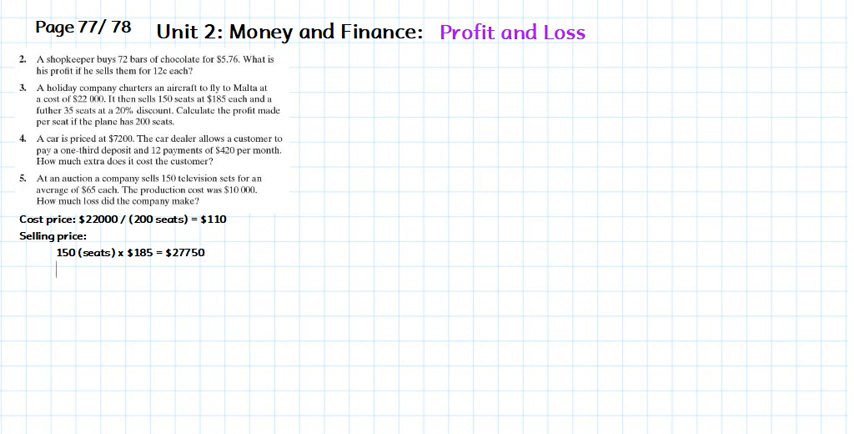
Step: Start the discounted-seat line '35 (seats) x $' under the selling price
{"action": "type", "text": "35"}
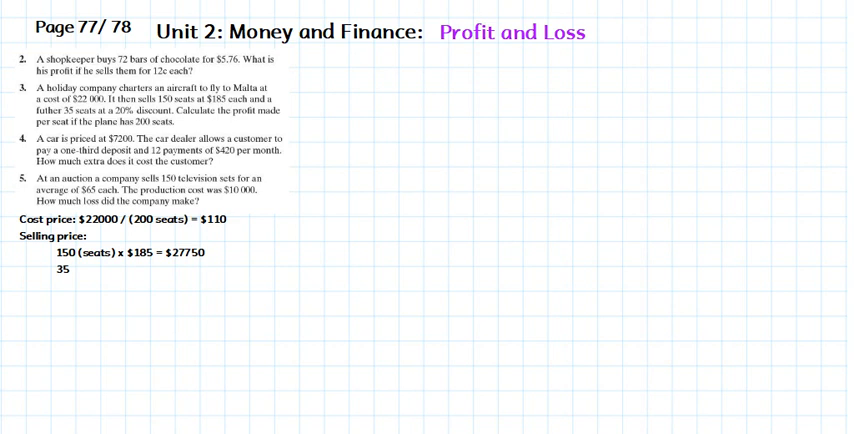
{"action": "type", "text": "(seats)"}
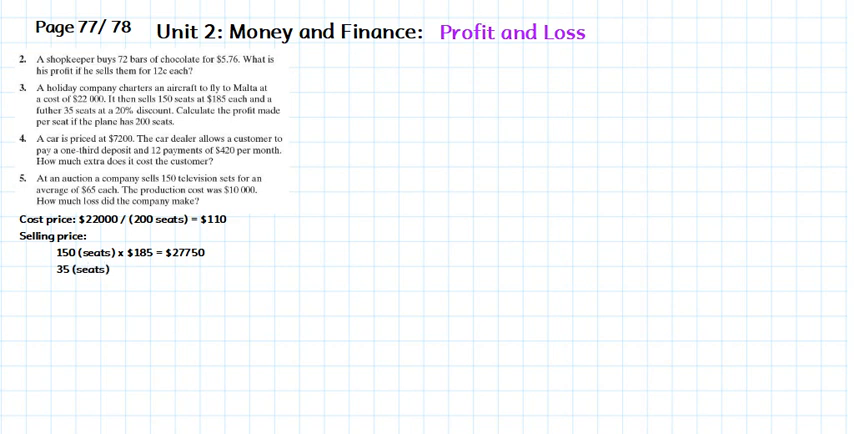
{"action": "type", "text": "x"}
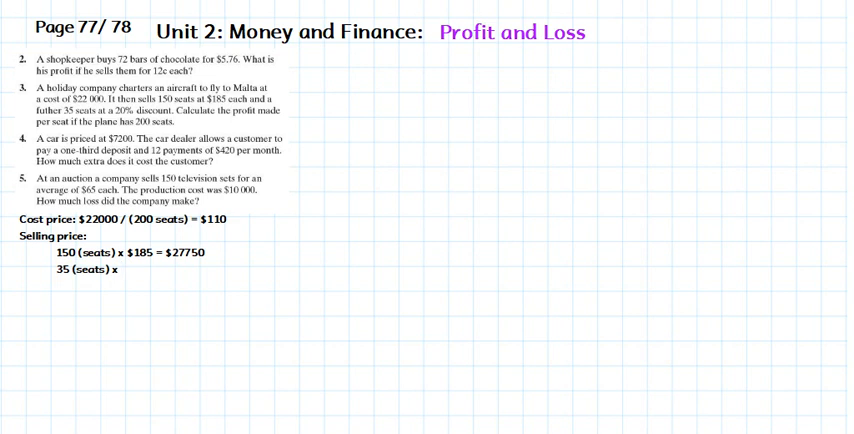
{"action": "type", "text": "$"}
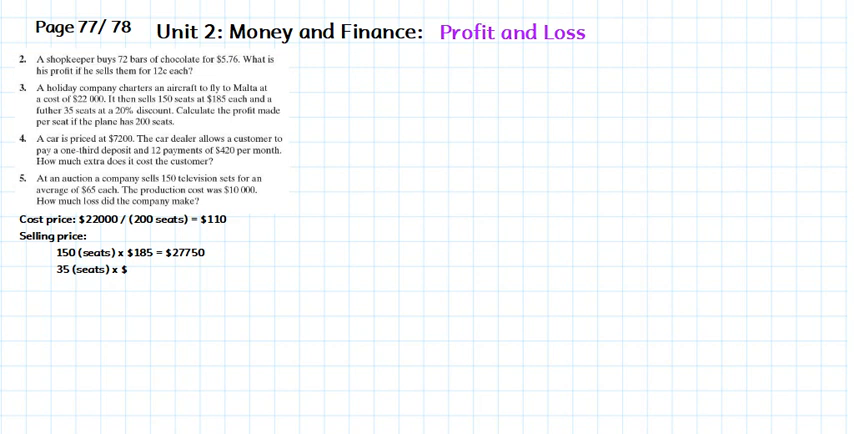
Step: Add a 'Discount 20%' note below the discounted-seat line
{"action": "type", "text": "D"}
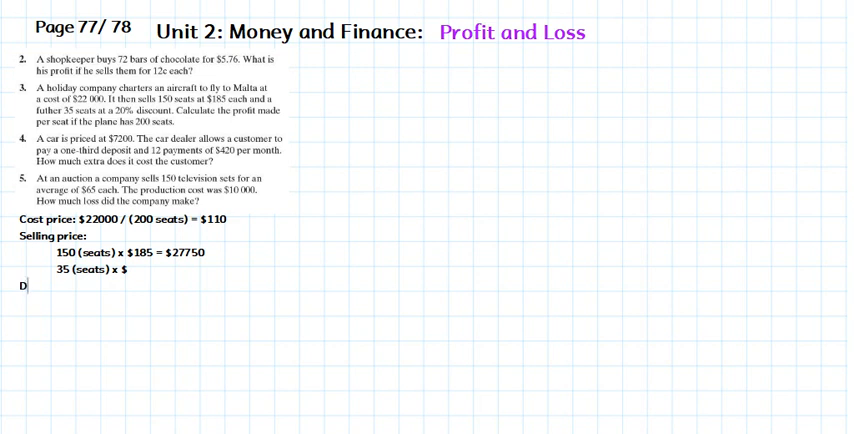
{"action": "type", "text": "iscount 3"}
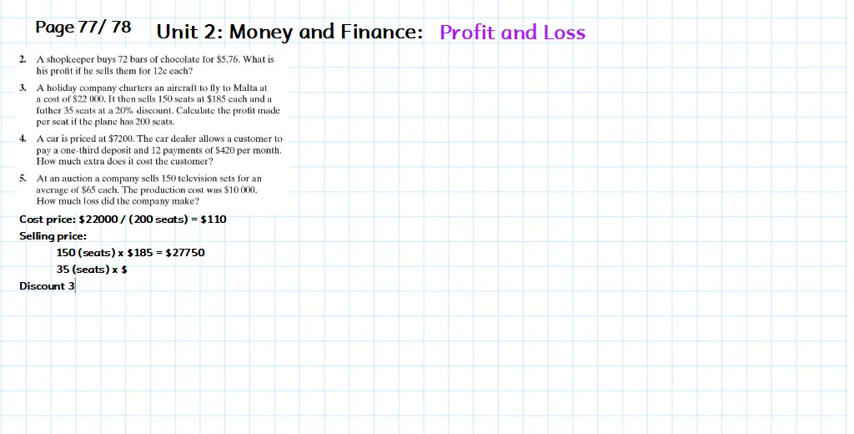
{"action": "type", "text": "0%"}
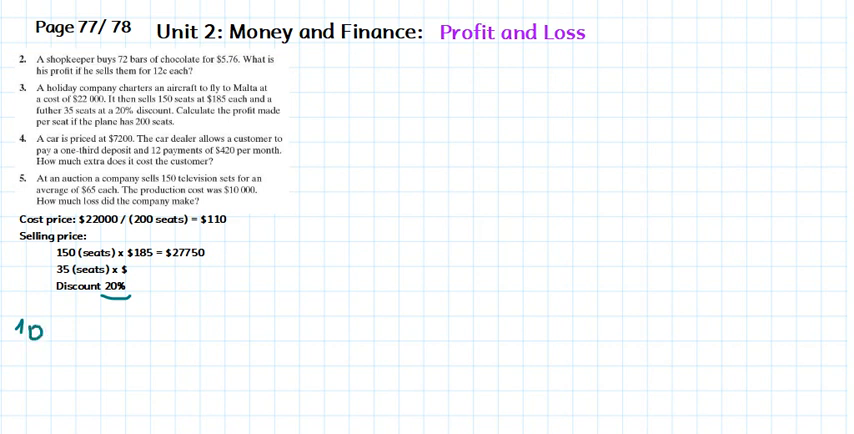
Step: Write the proportion 100% — $185, 20% — d under the discount note
{"action": "type", "text": "0"}
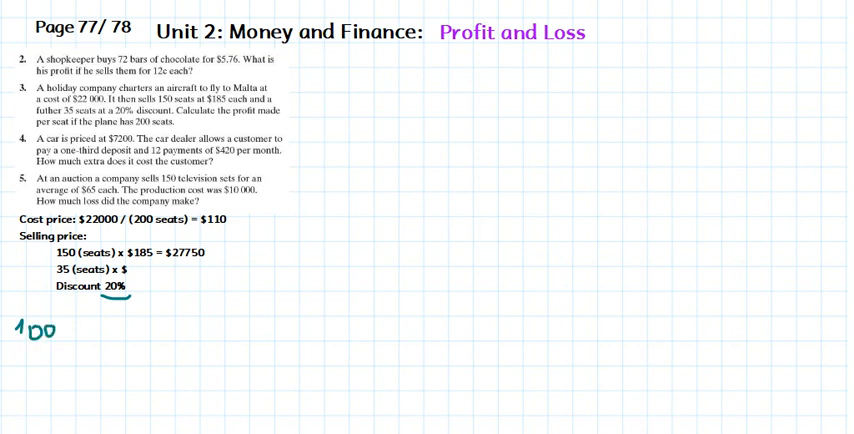
{"action": "type", "text": "%"}
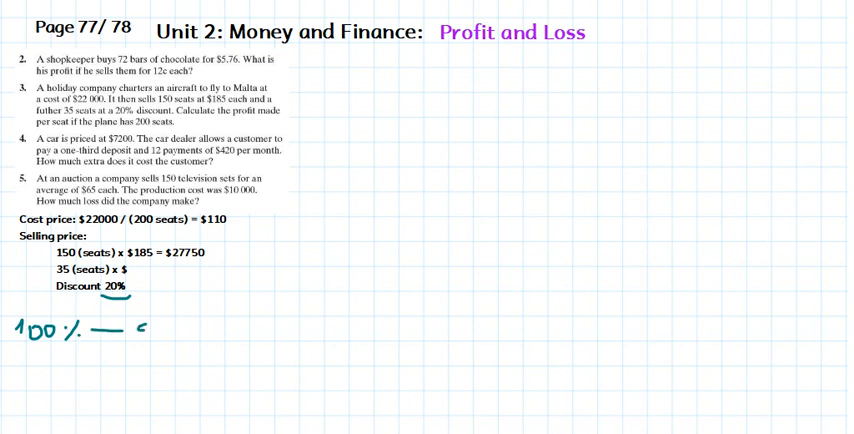
{"action": "type", "text": "$"}
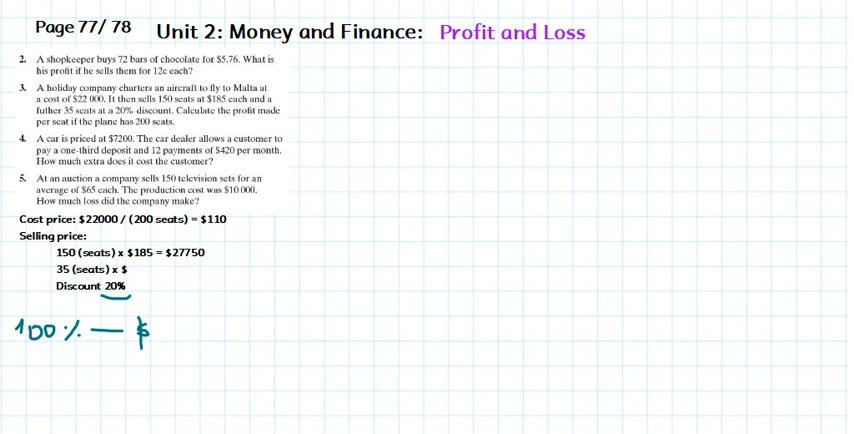
{"action": "type", "text": "15"}
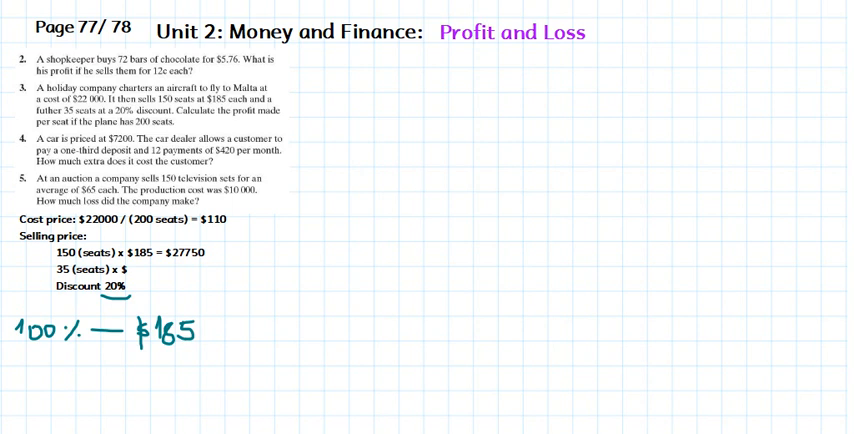
{"action": "type", "text": "20% — $"}
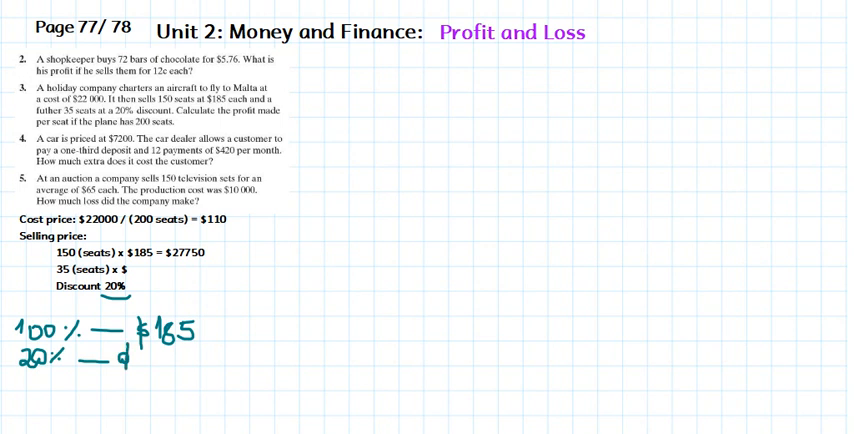
Step: Work out d = 20% x $185 / 100, giving $37
{"action": "left_click", "coordinate": [138, 369]}
{"action": "type", "text": "20 % x"}
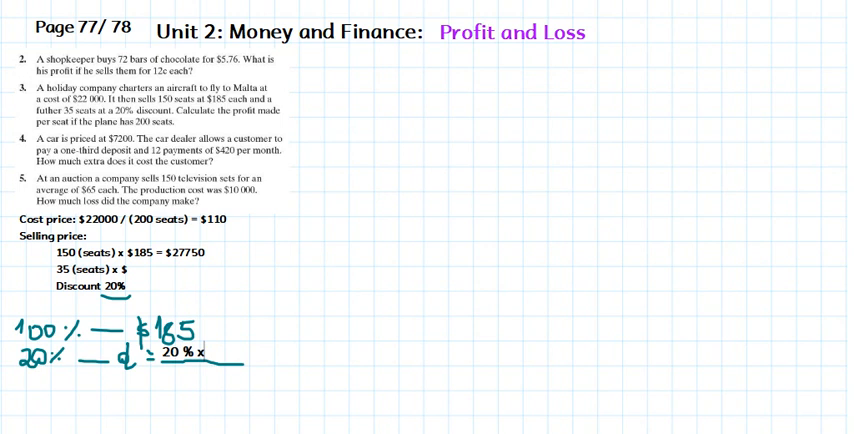
{"action": "type", "text": "$1"}
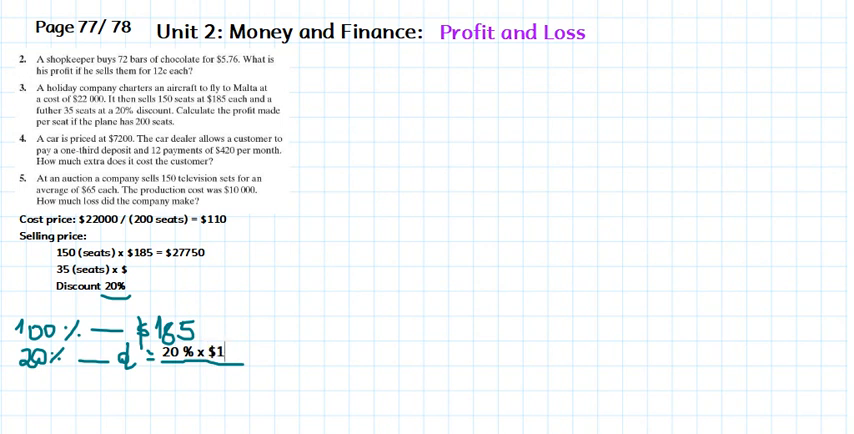
{"action": "type", "text": "85"}
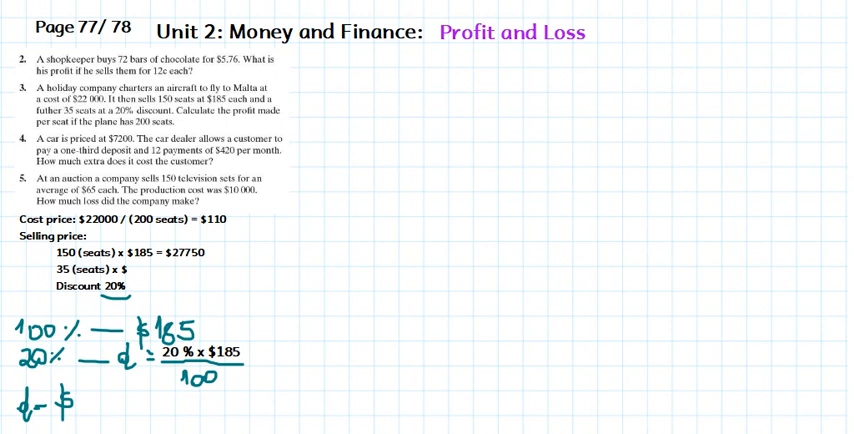
{"action": "type", "text": "3"}
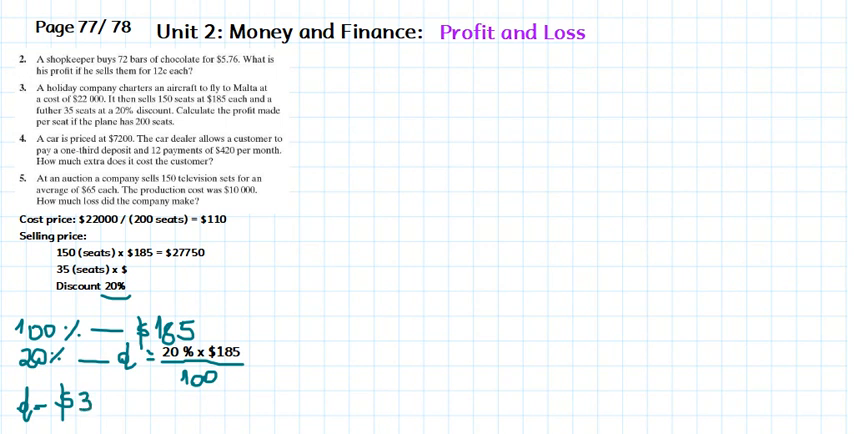
{"action": "type", "text": "7"}
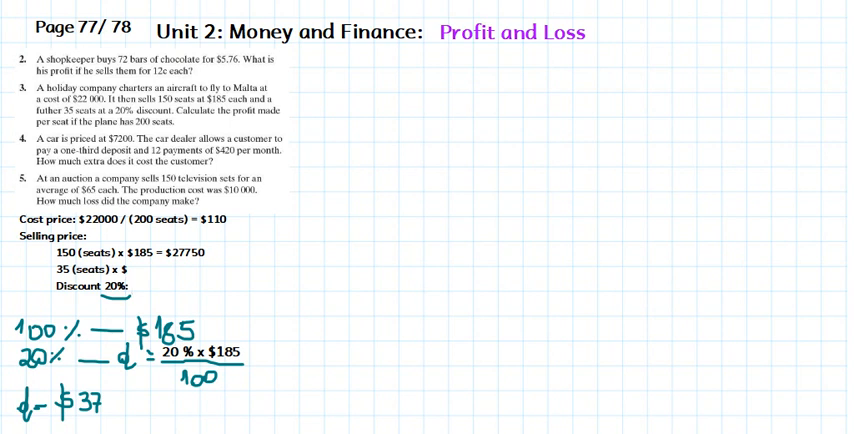
Step: Write 185 − 37 = $149 on the discount line and enter $149 on the 35-seat line
{"action": "type", "text": "18"}
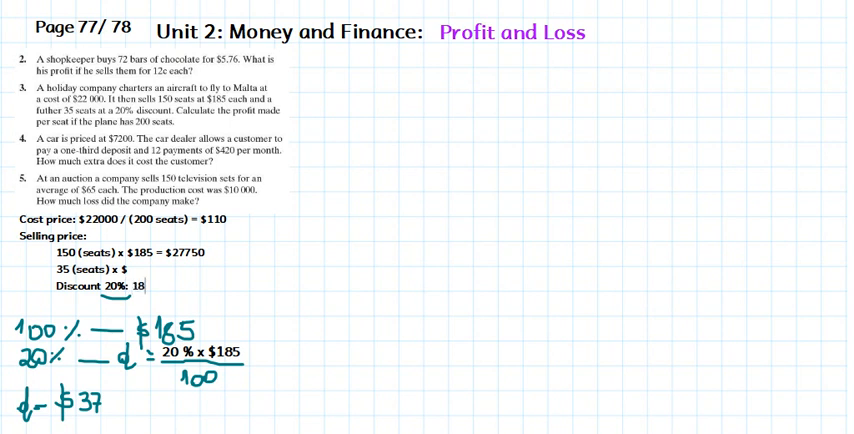
{"action": "type", "text": "5"}
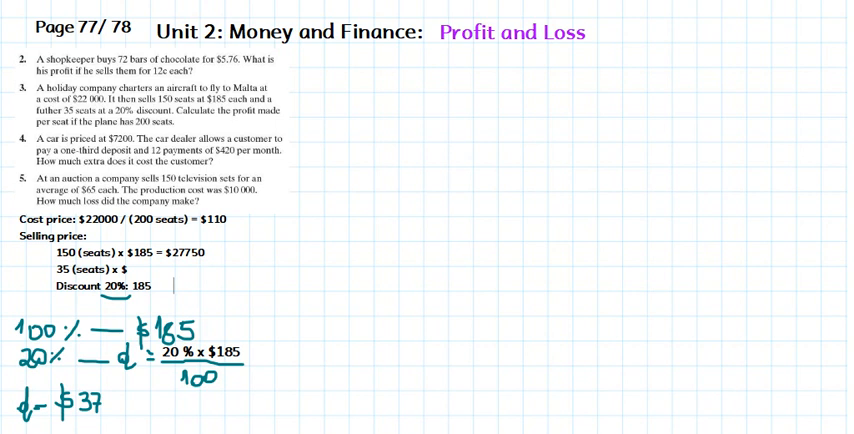
{"action": "type", "text": "37 ="}
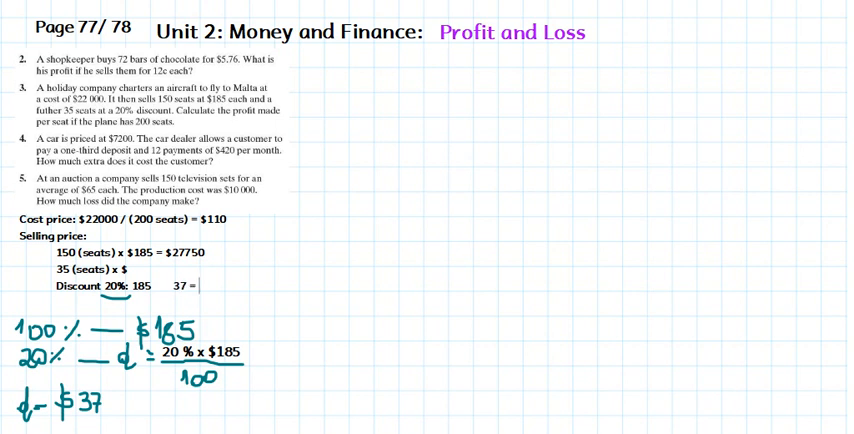
{"action": "type", "text": "$1"}
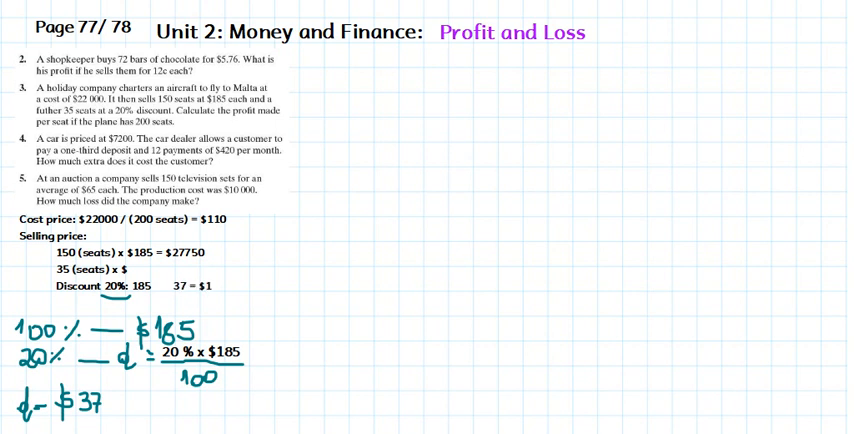
{"action": "type", "text": "4"}
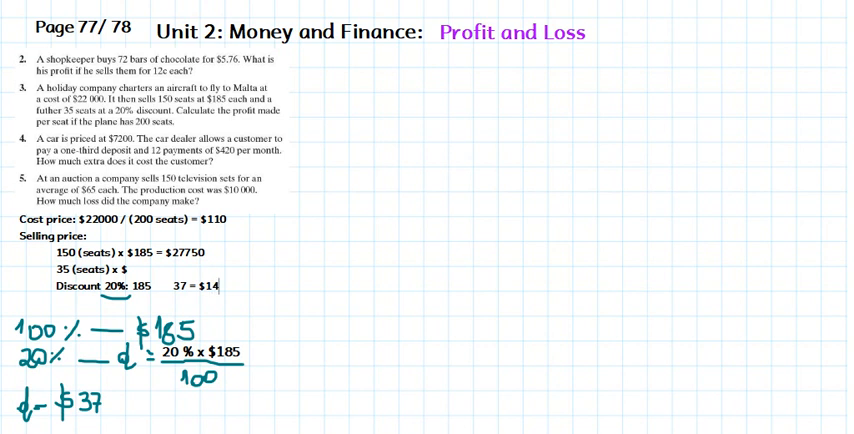
{"action": "type", "text": "9"}
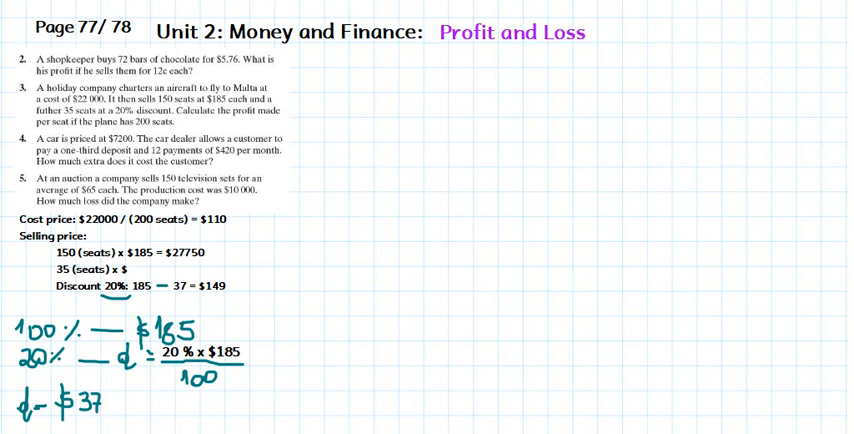
{"action": "type", "text": "149 ="}
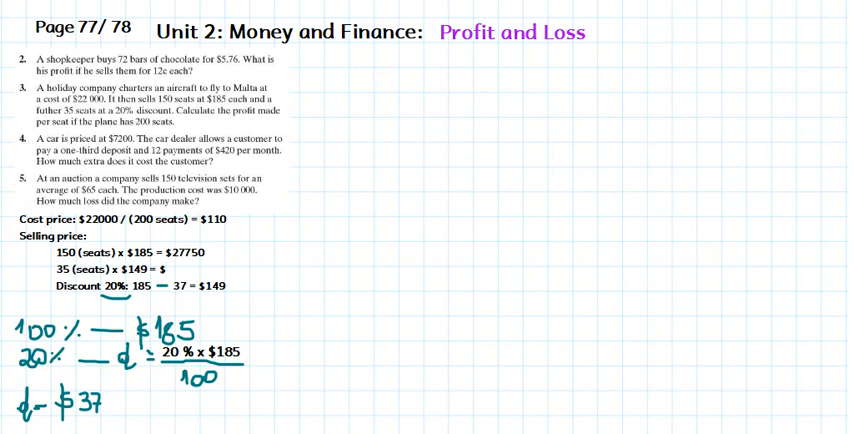
Step: Complete 35 x $149 = $5180 and bracket both sales into a $32930 total
{"action": "type", "text": "$51"}
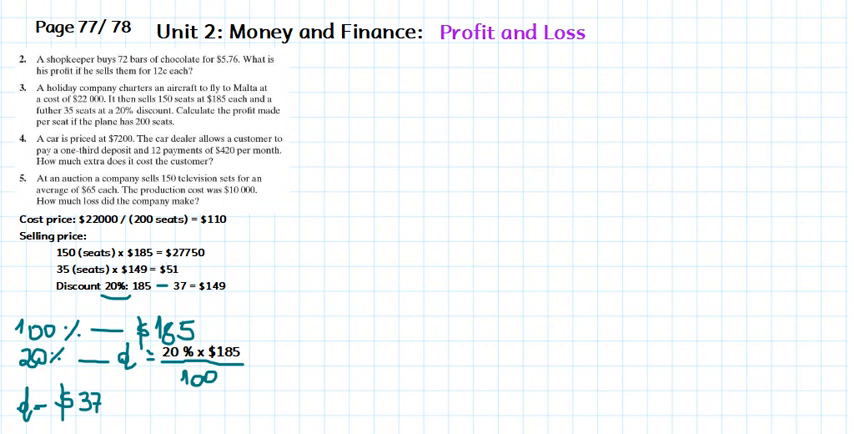
{"action": "type", "text": "80"}
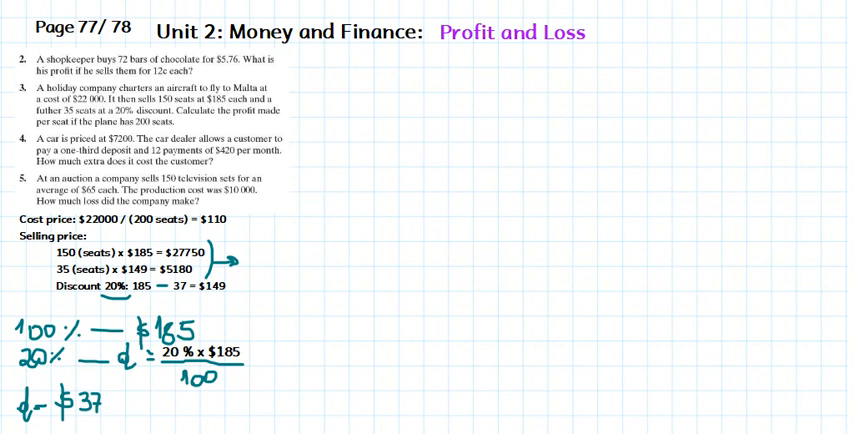
{"action": "type", "text": "5"}
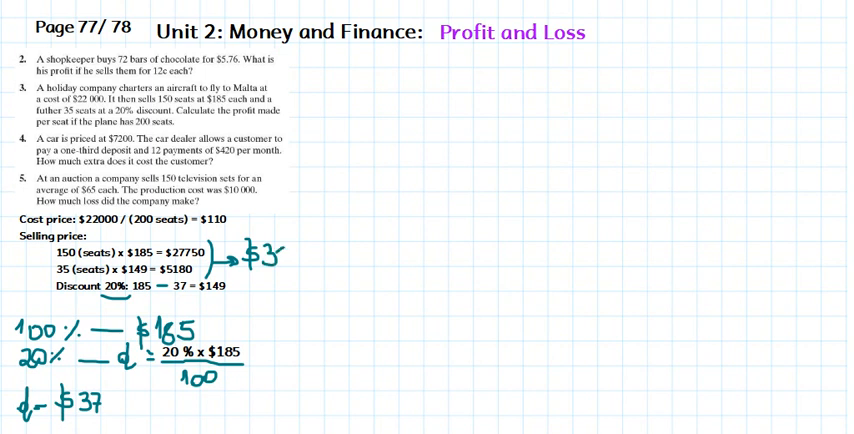
{"action": "type", "text": "2"}
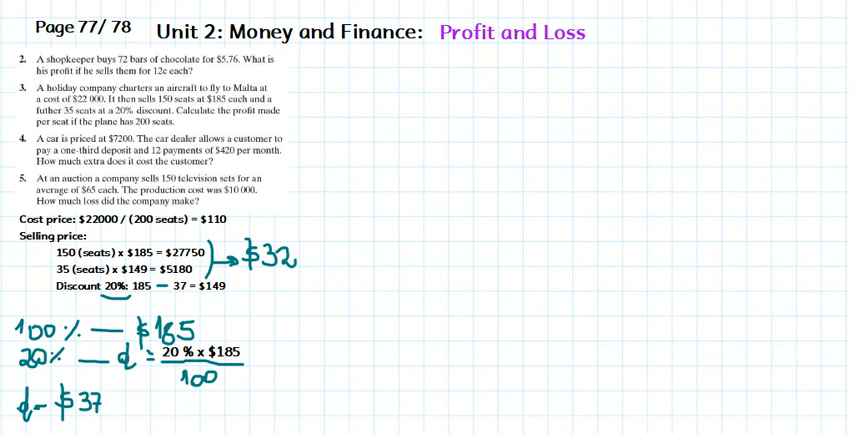
{"action": "left_click", "coordinate": [298, 248]}
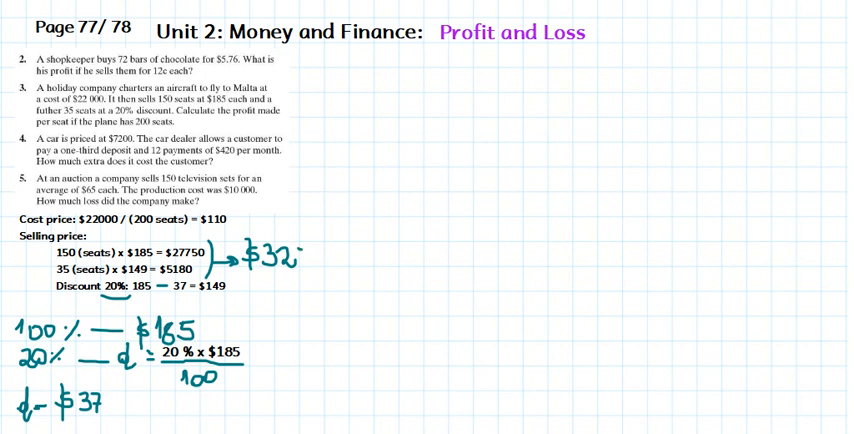
{"action": "type", "text": "9"}
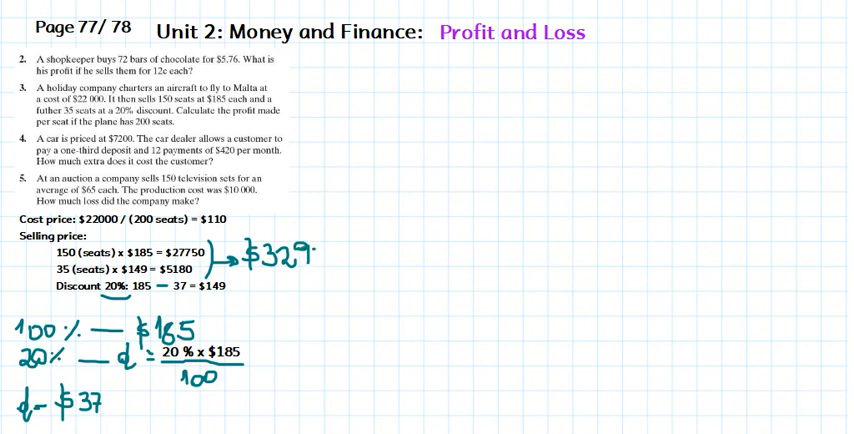
{"action": "type", "text": "30"}
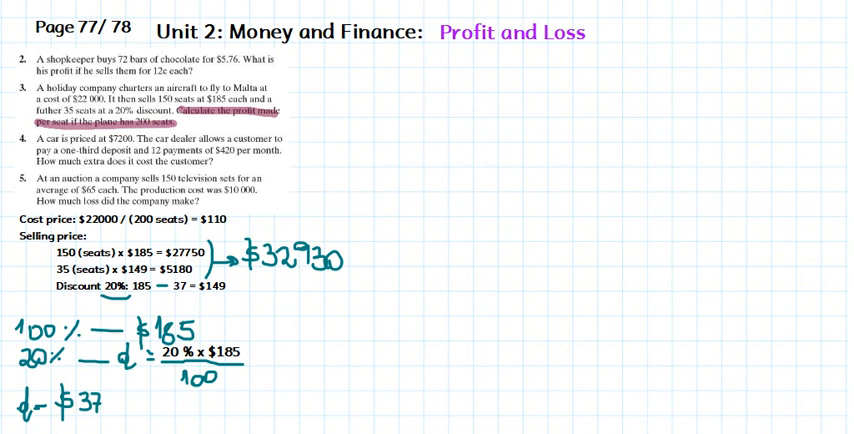
Step: Highlight the 200-seat profit-per-seat question and start a note with 'Only'
{"action": "type", "text": "Only"}
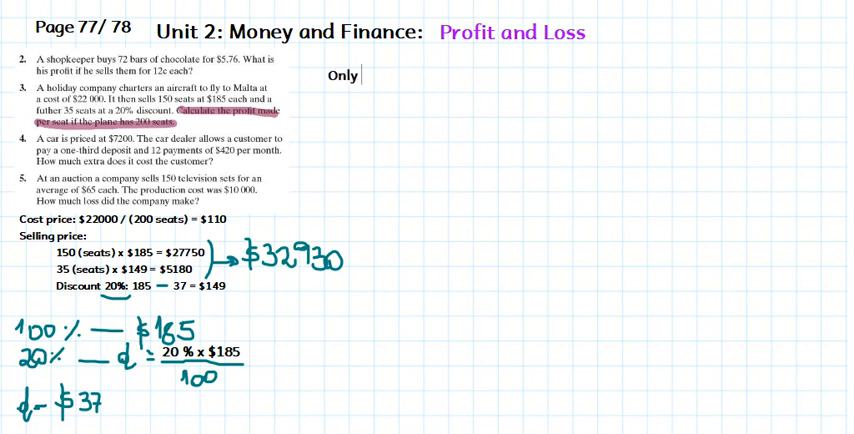
Step: Note 'Only 185 seats were sold' and compute $32930 / (200 seats) = $164.65
{"action": "type", "text": "185"}
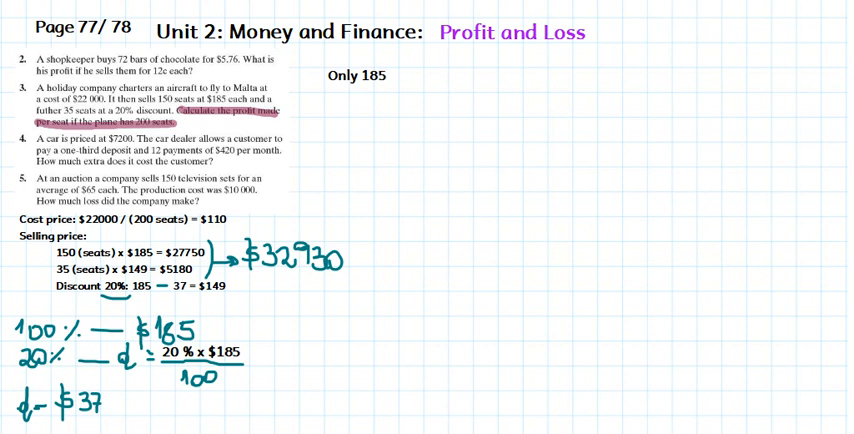
{"action": "type", "text": "seats were sold."}
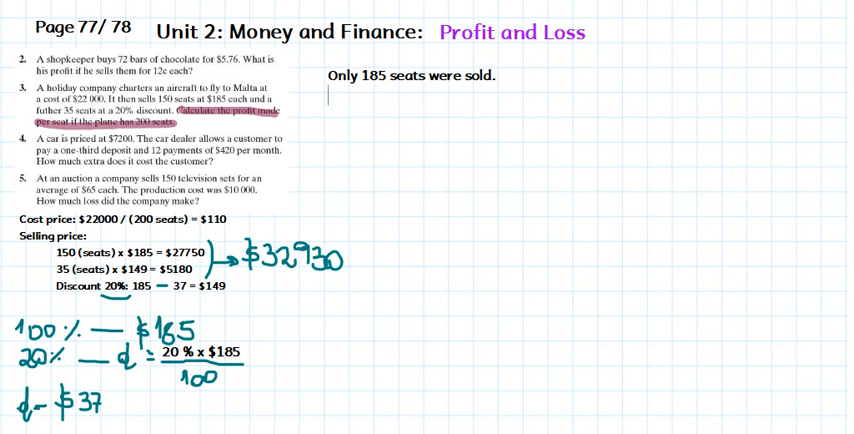
{"action": "type", "text": "$"}
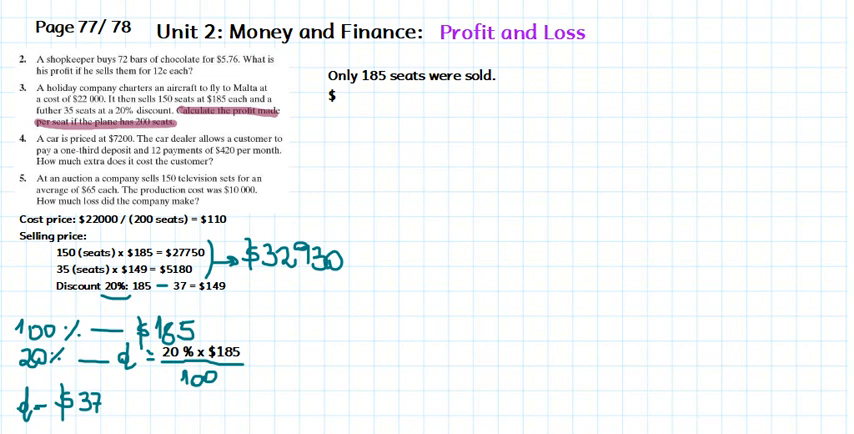
{"action": "type", "text": "32930 /"}
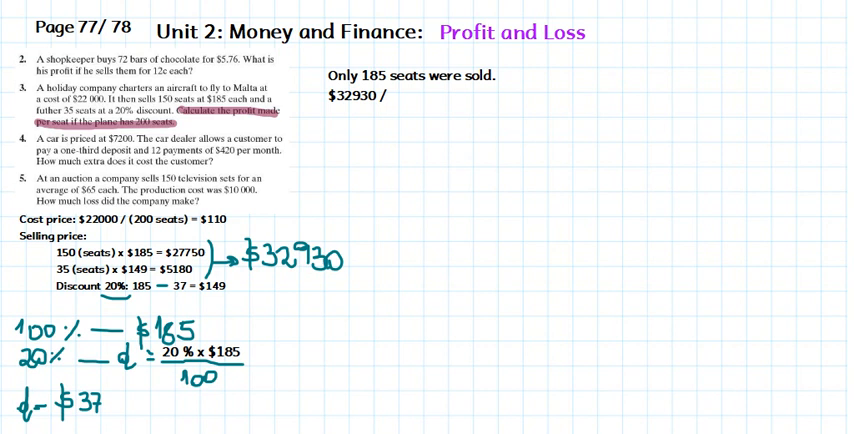
{"action": "type", "text": "(200 seats"}
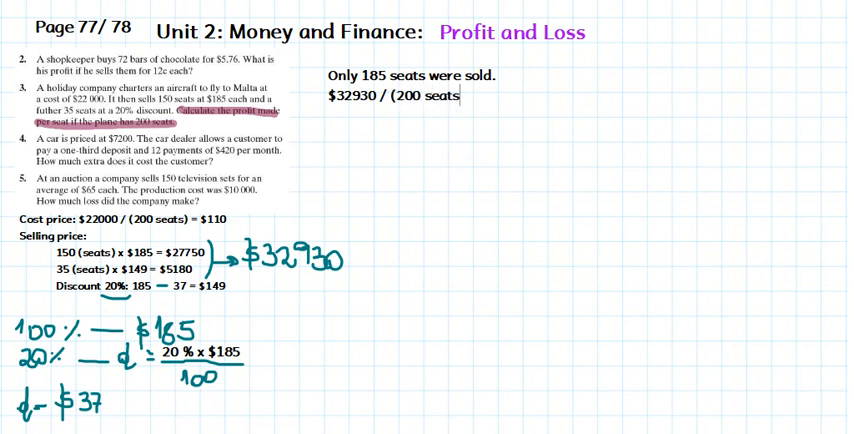
{"action": "type", "text": "="}
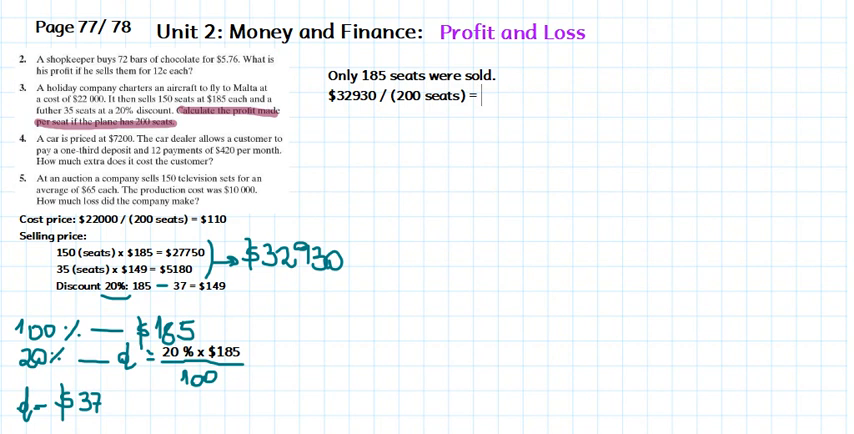
{"action": "type", "text": "$"}
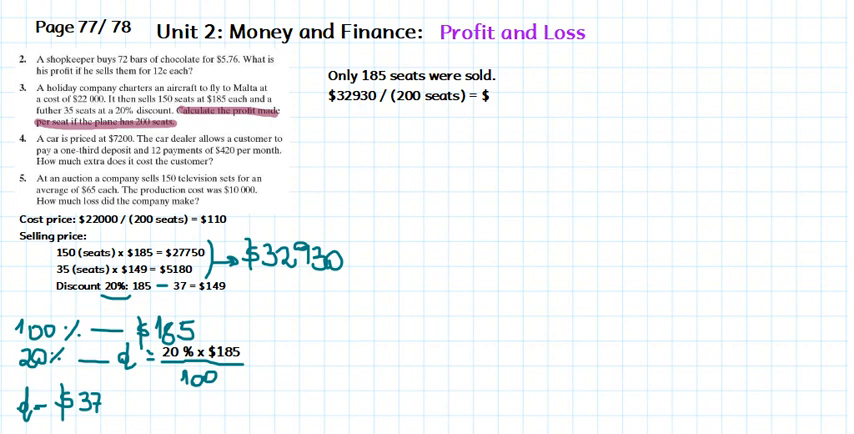
{"action": "type", "text": "1"}
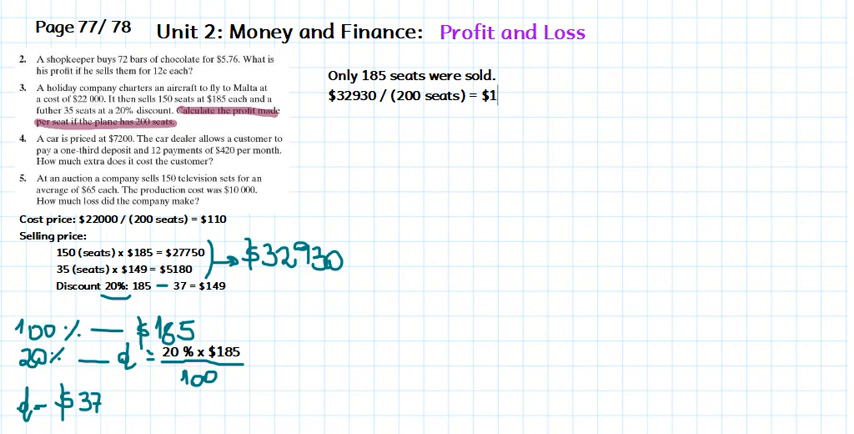
{"action": "type", "text": "64."}
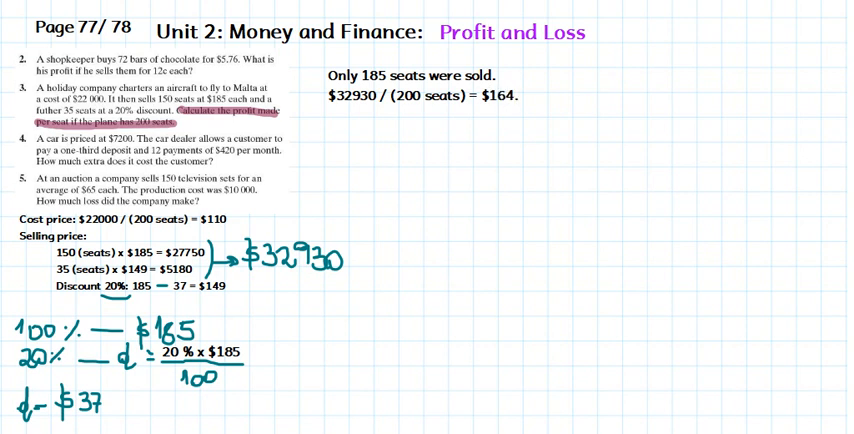
{"action": "type", "text": "65"}
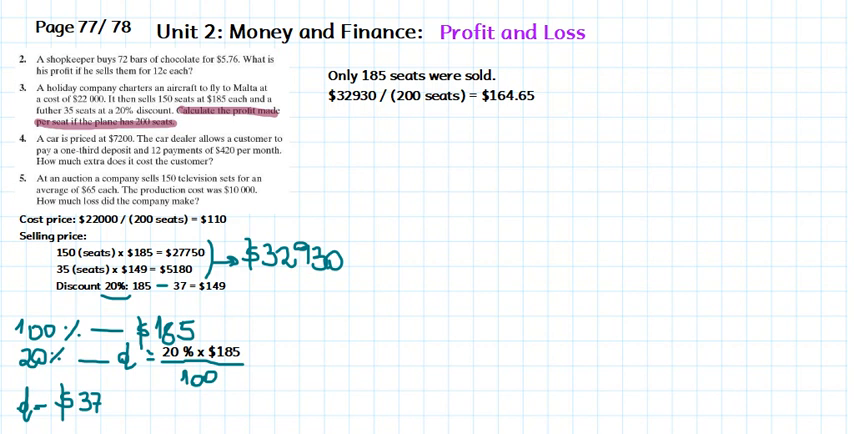
{"action": "left_click", "coordinate": [375, 75]}
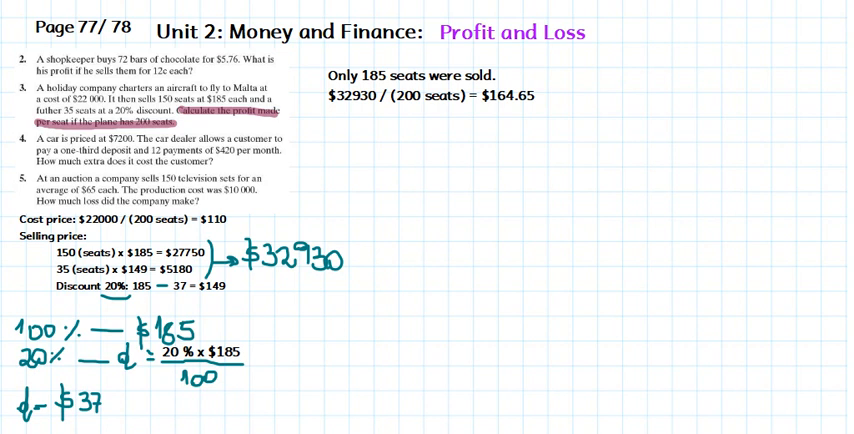
{"action": "left_click", "coordinate": [409, 97]}
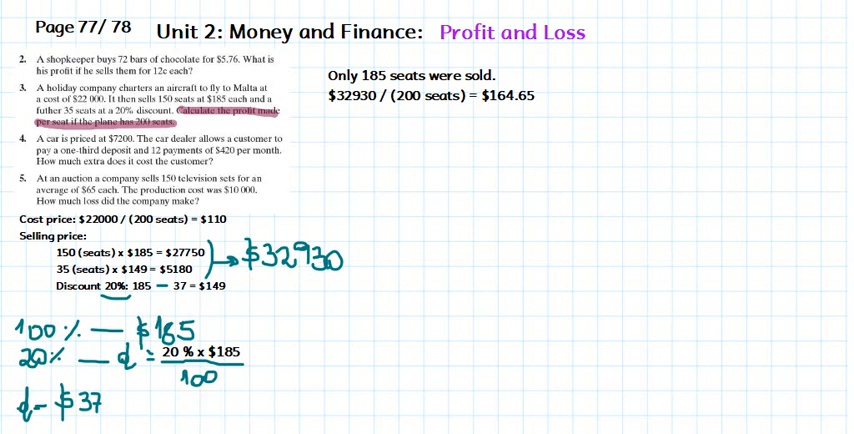
Step: Type the heading 'the profit per seat:', correcting a mistyped word
{"action": "type", "text": "pr"}
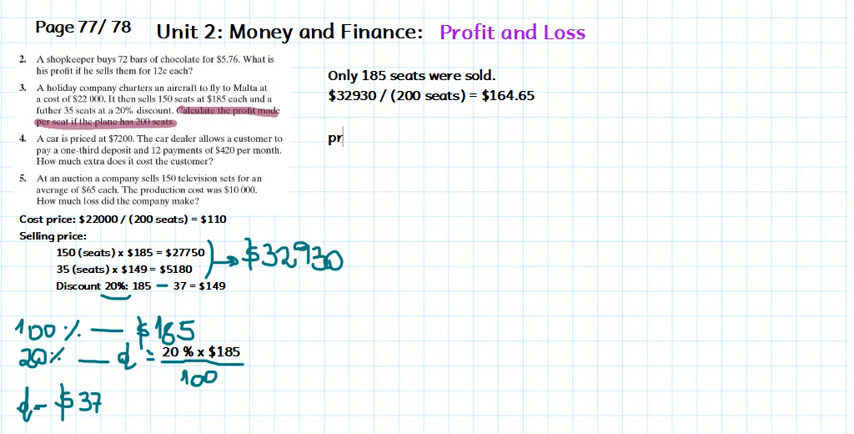
{"action": "type", "text": "of"}
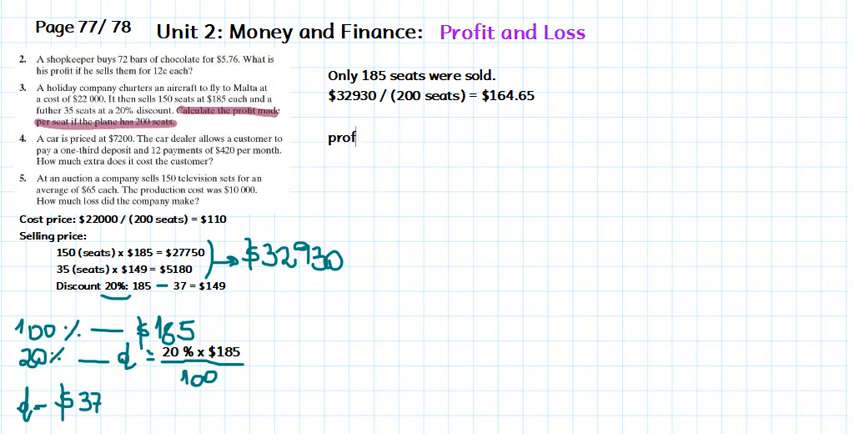
{"action": "key", "text": "BackSpace"}
{"action": "type", "text": "the p"}
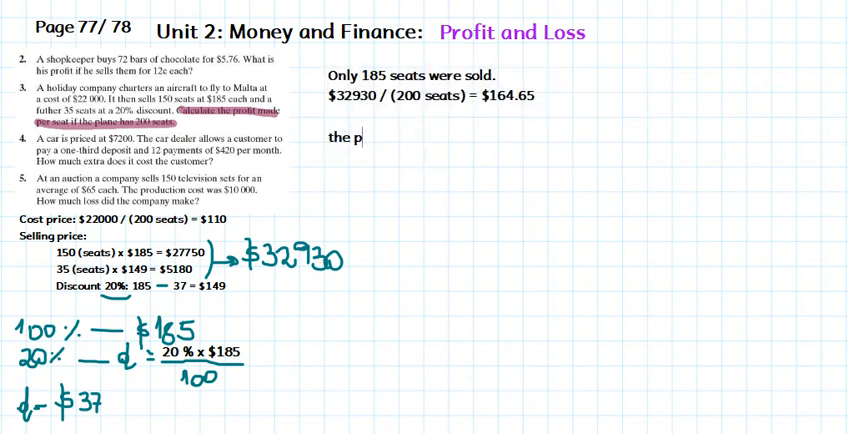
{"action": "type", "text": "rofit per seat"}
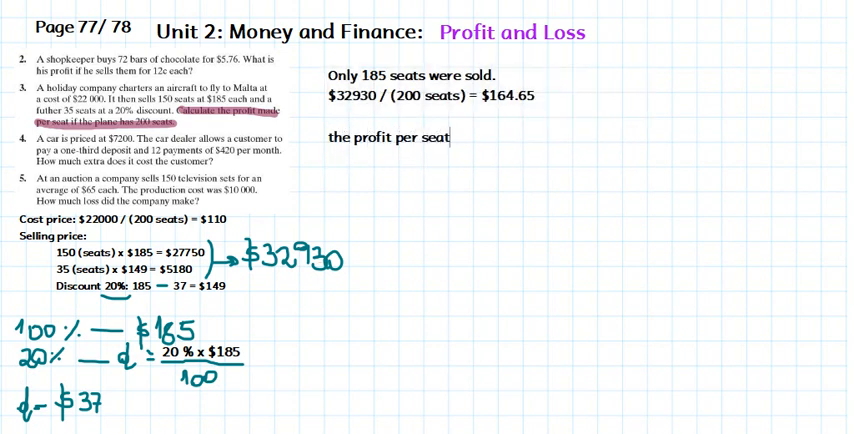
{"action": "type", "text": ":"}
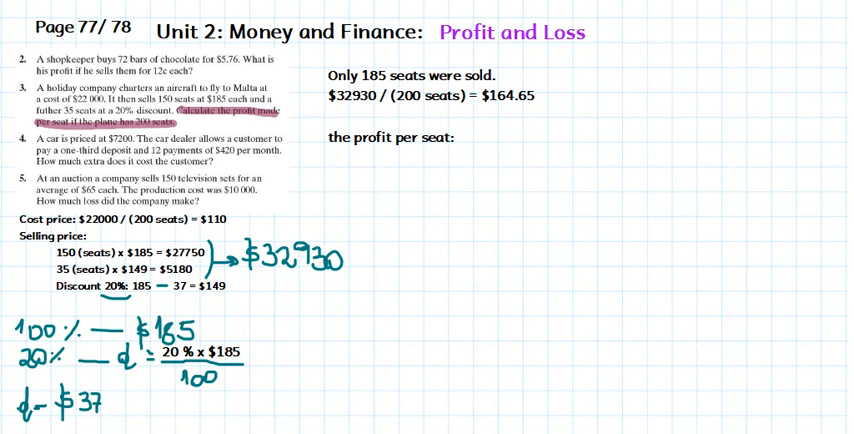
Step: Add the rule 'selling price – cost price = (+) profit' below the heading
{"action": "type", "text": "selling price"}
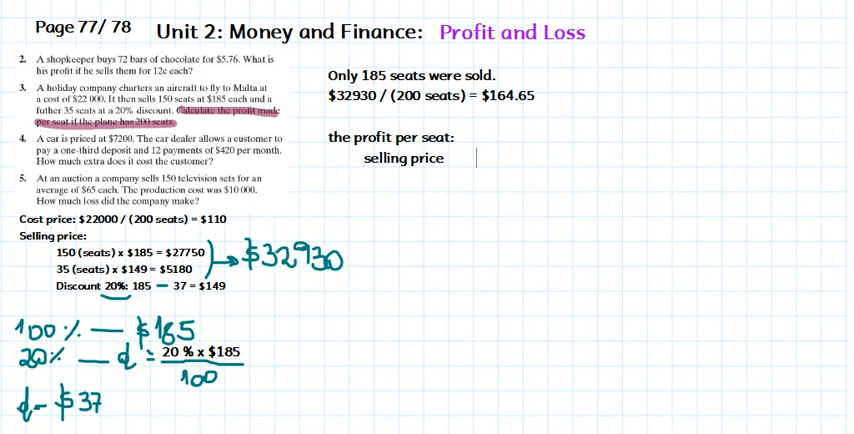
{"action": "type", "text": "co"}
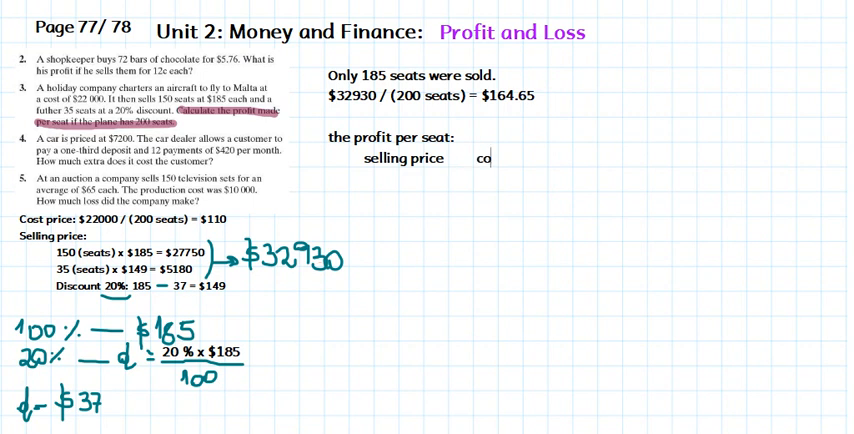
{"action": "type", "text": "ost price ?"}
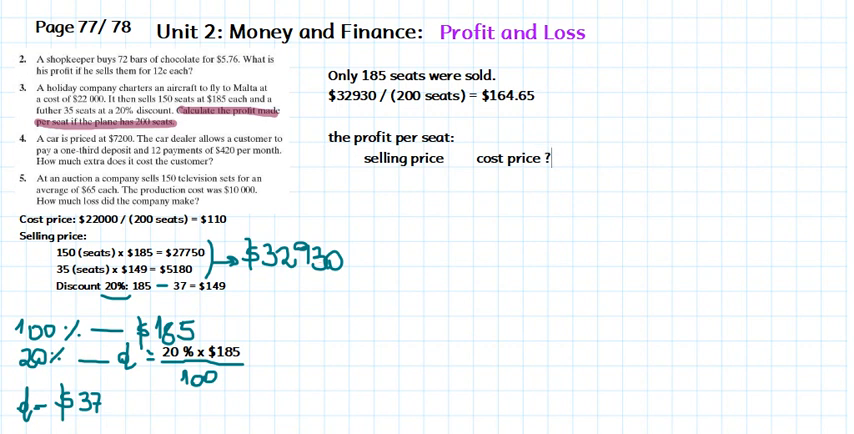
{"action": "type", "text": "= (+)"}
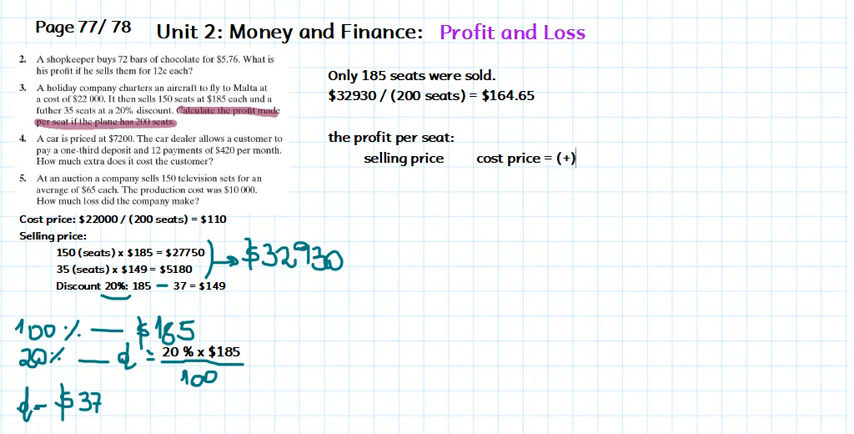
{"action": "type", "text": "pro"}
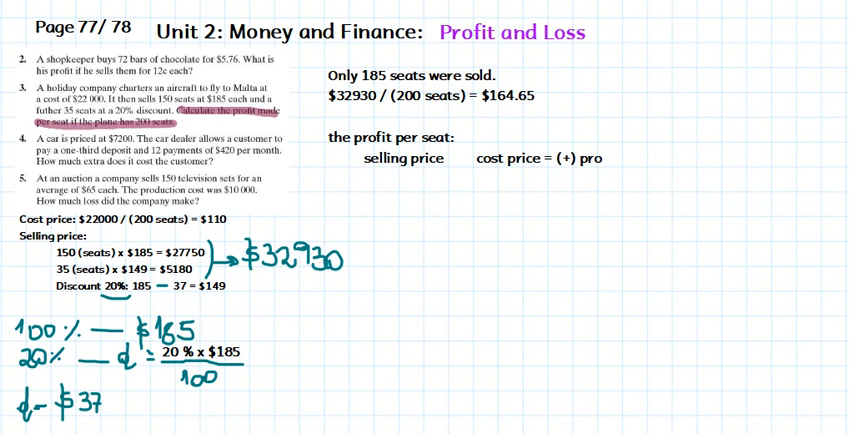
{"action": "type", "text": "fit"}
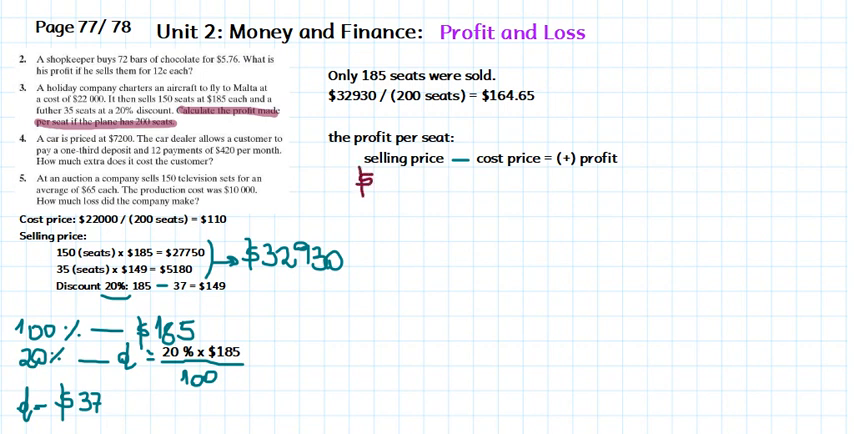
Step: Handwrite $164.65 − $110, underlining $110 in the cost price line
{"action": "type", "text": "1"}
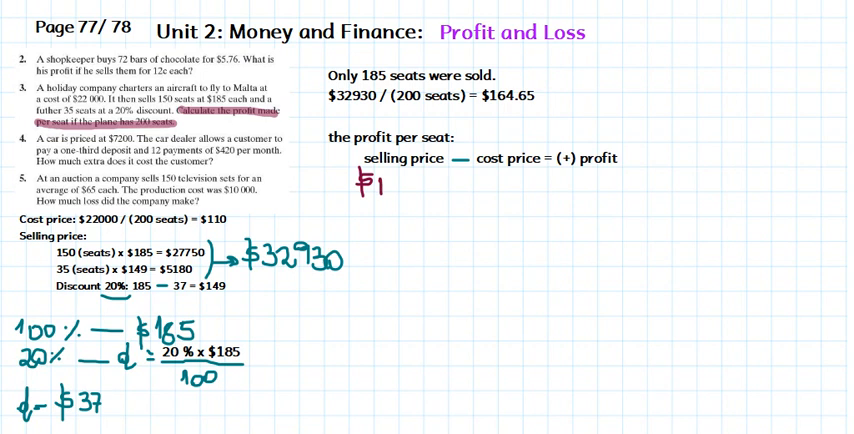
{"action": "type", "text": "64.65 -"}
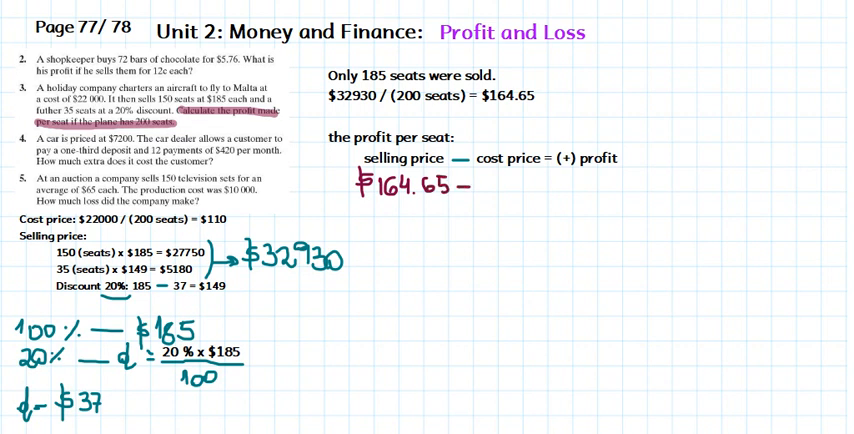
{"action": "type", "text": "$"}
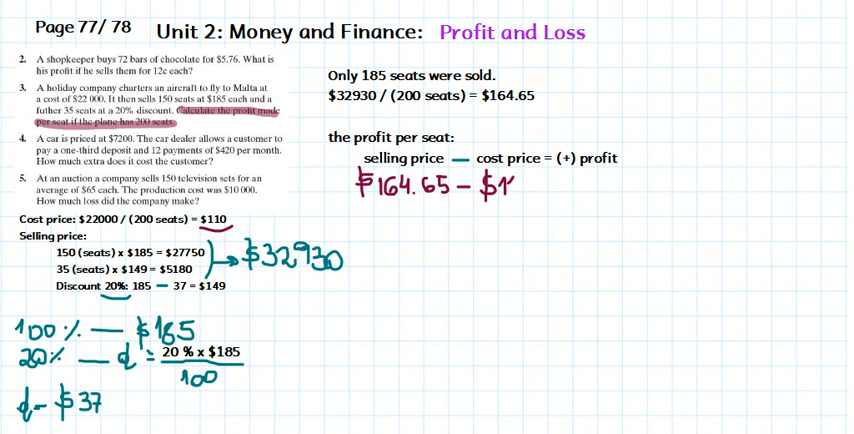
{"action": "type", "text": "10 ="}
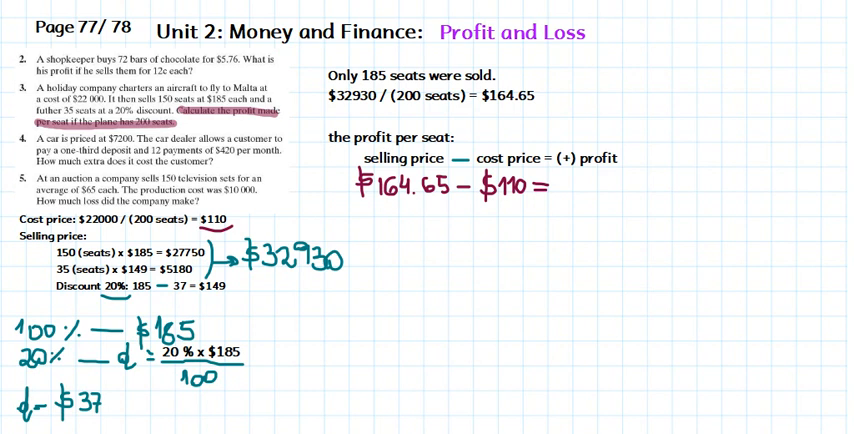
{"action": "type", "text": "S"}
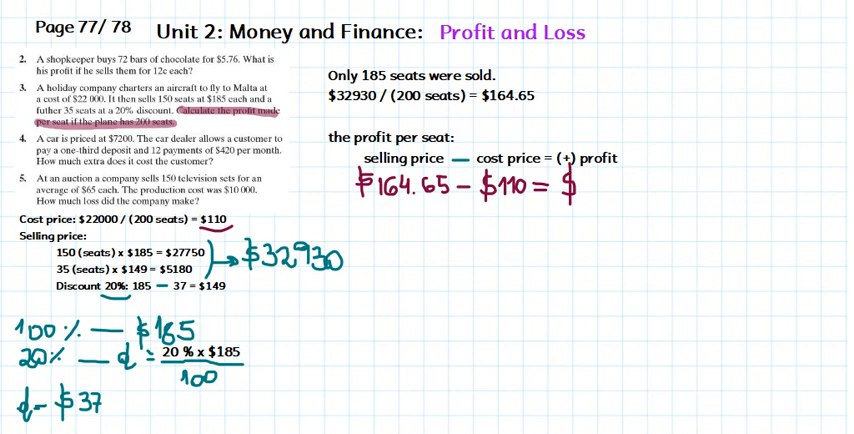
Step: Finish with = $54.65 and draw a smiley beside the answer
{"action": "left_click", "coordinate": [592, 172]}
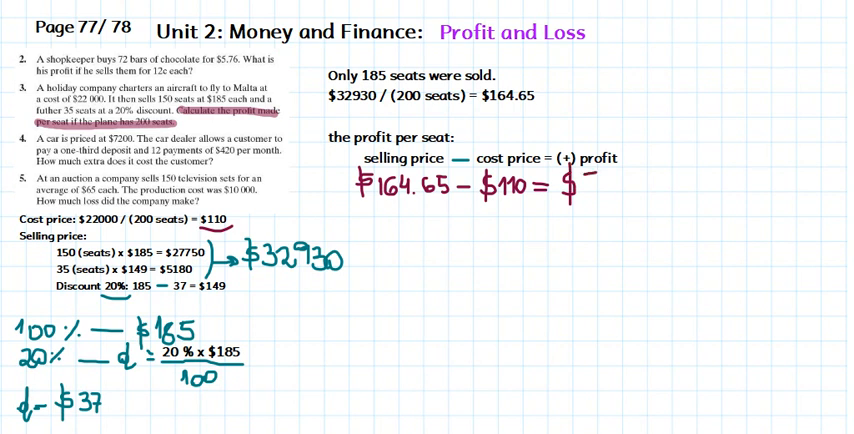
{"action": "type", "text": "54."}
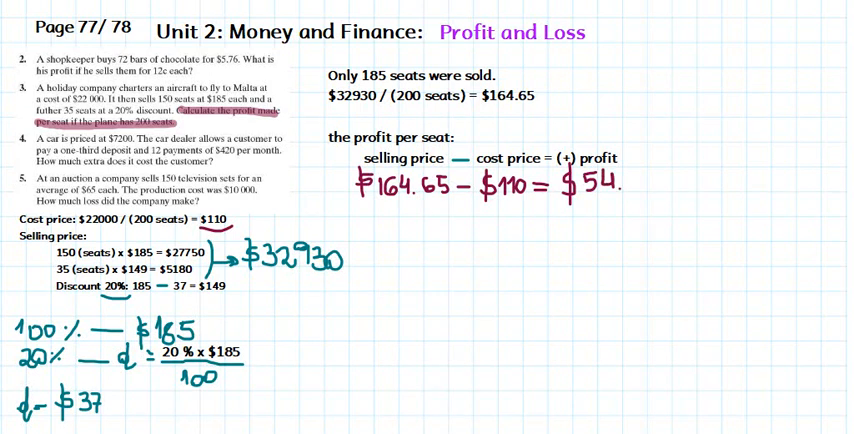
{"action": "type", "text": "6"}
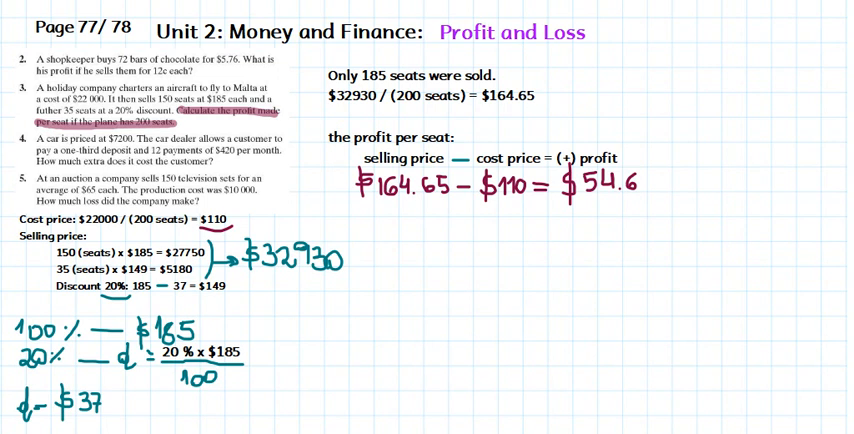
{"action": "type", "text": "5"}
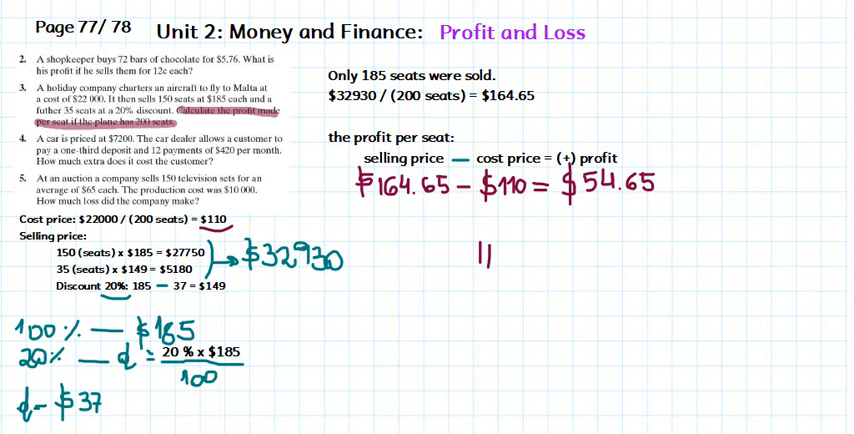
{"action": "left_click_drag", "start_coordinate": [455, 240], "coordinate": [500, 290]}
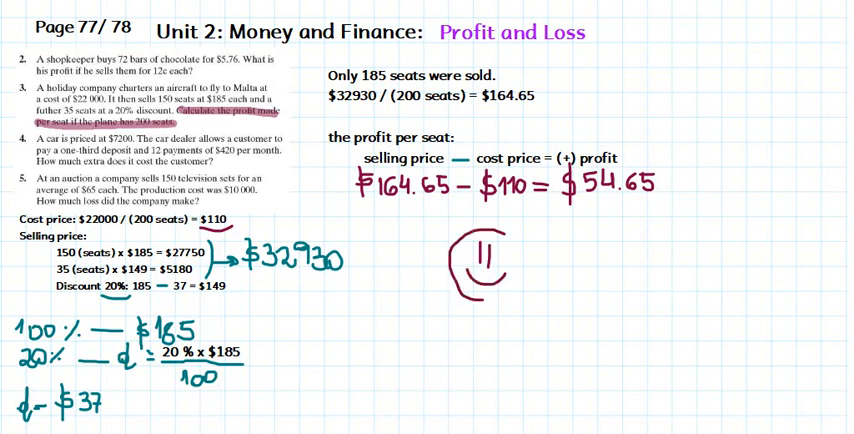